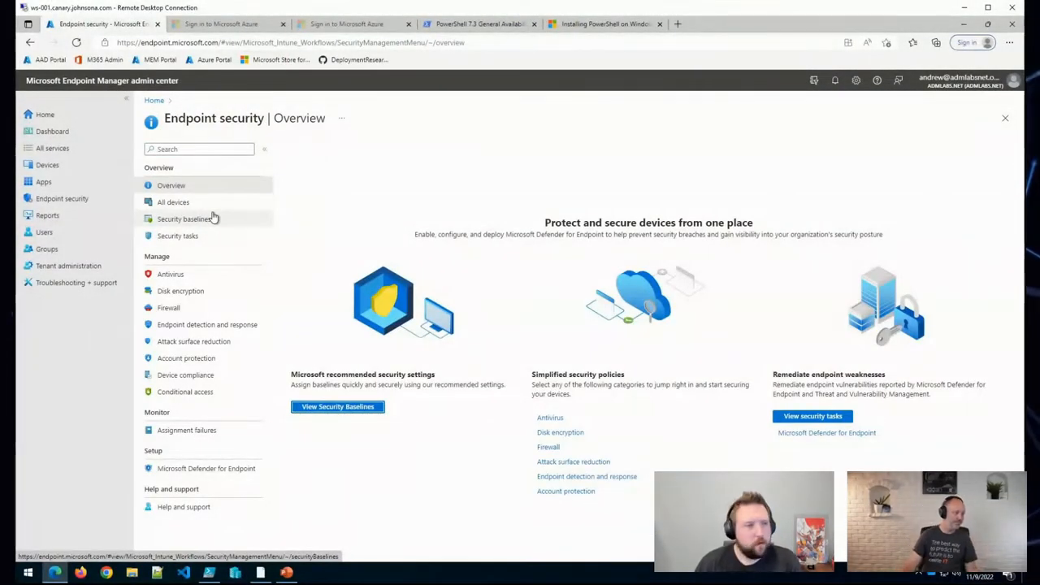
{"action": "mouse_move", "coordinate": [90, 215]}
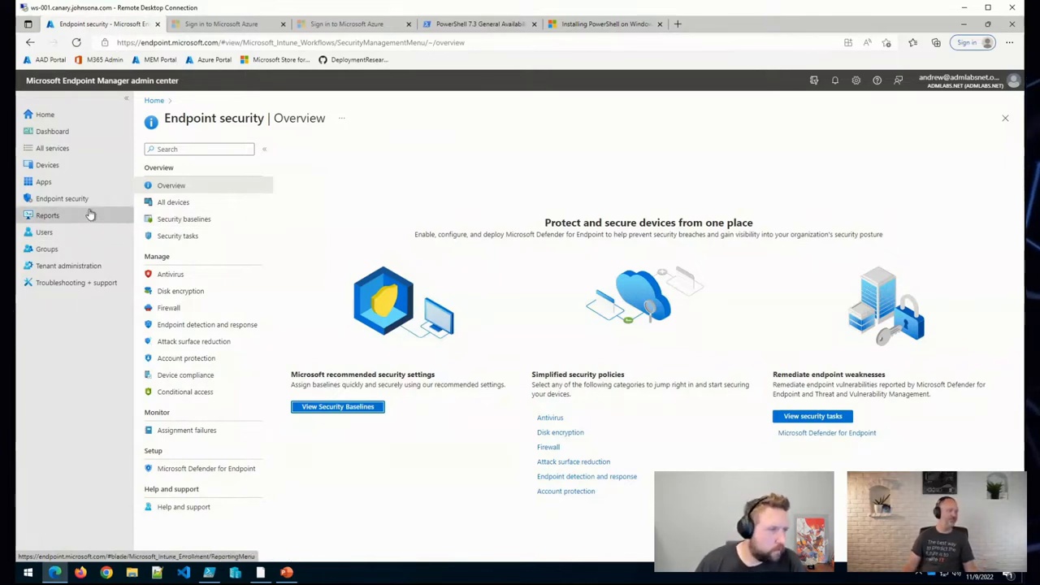
Show the Security baselines list under Endpoint security, listing the four available baselines
{"action": "left_click", "coordinate": [182, 218]}
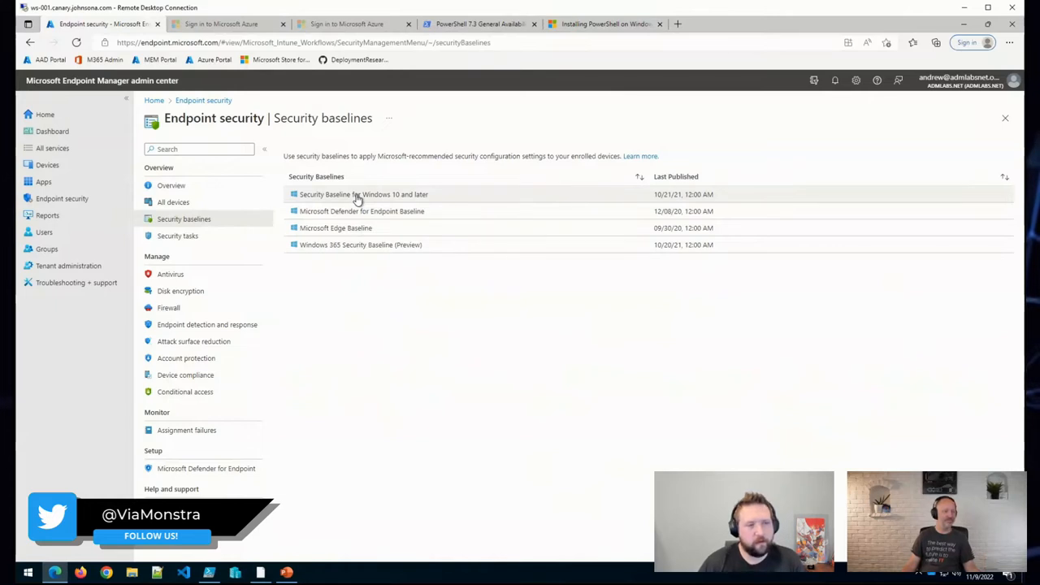
{"action": "mouse_move", "coordinate": [354, 208]}
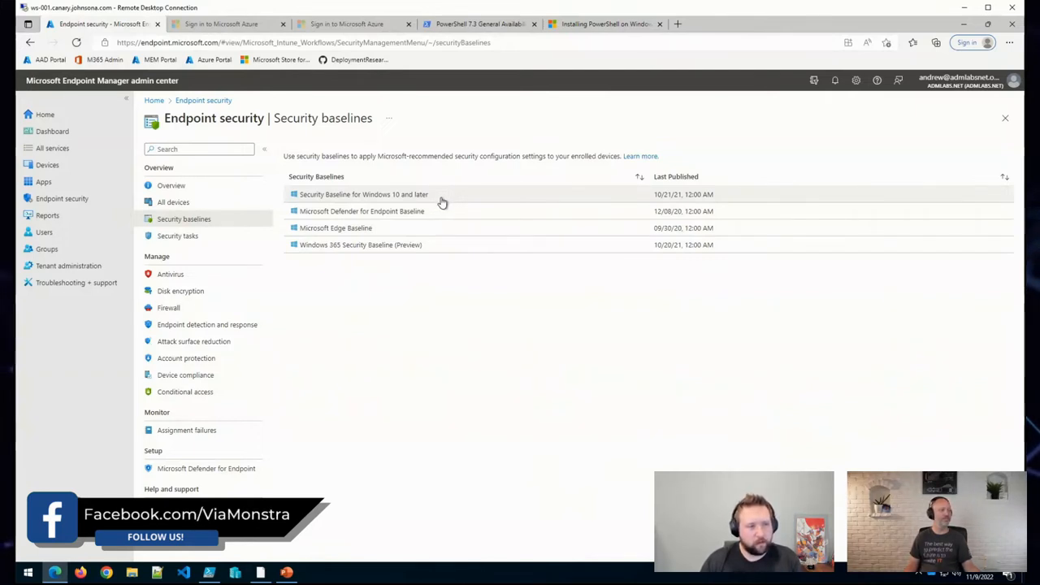
{"action": "mouse_move", "coordinate": [436, 214]}
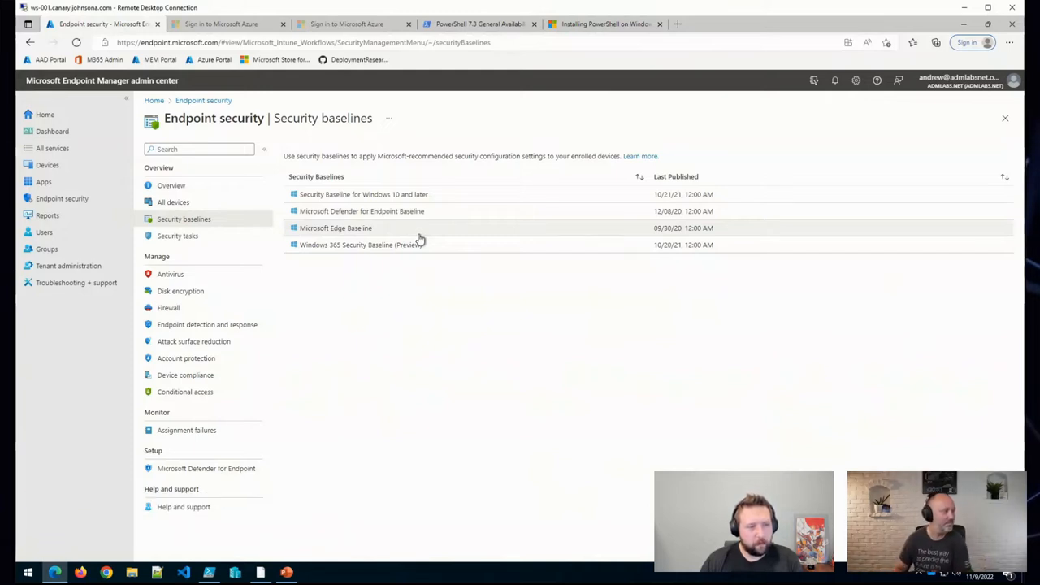
{"action": "mouse_move", "coordinate": [410, 253]}
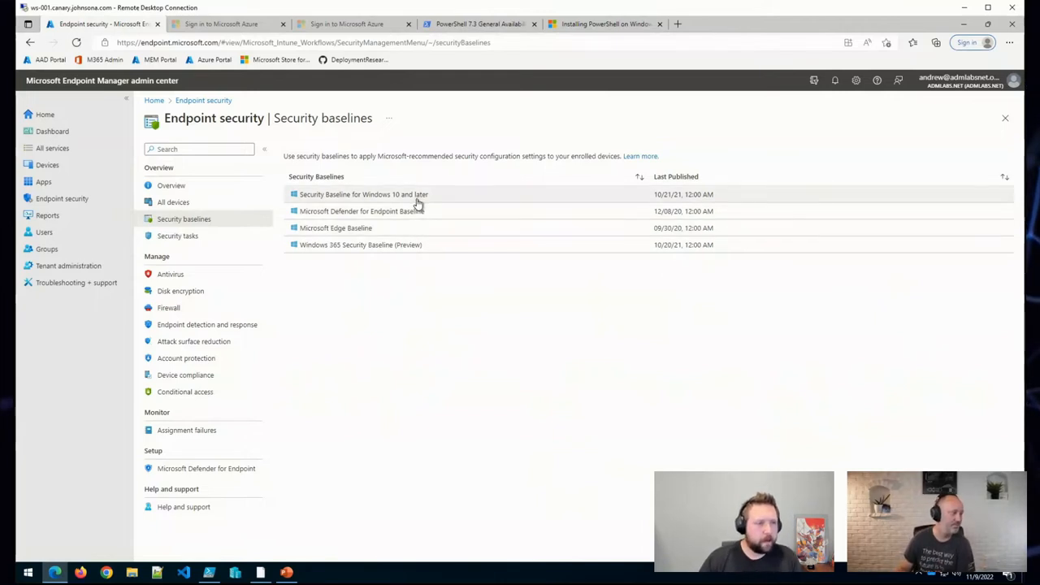
Create a profile from the Windows 10 and later baseline and name it 'Demo Baseline'
{"action": "left_click", "coordinate": [362, 195]}
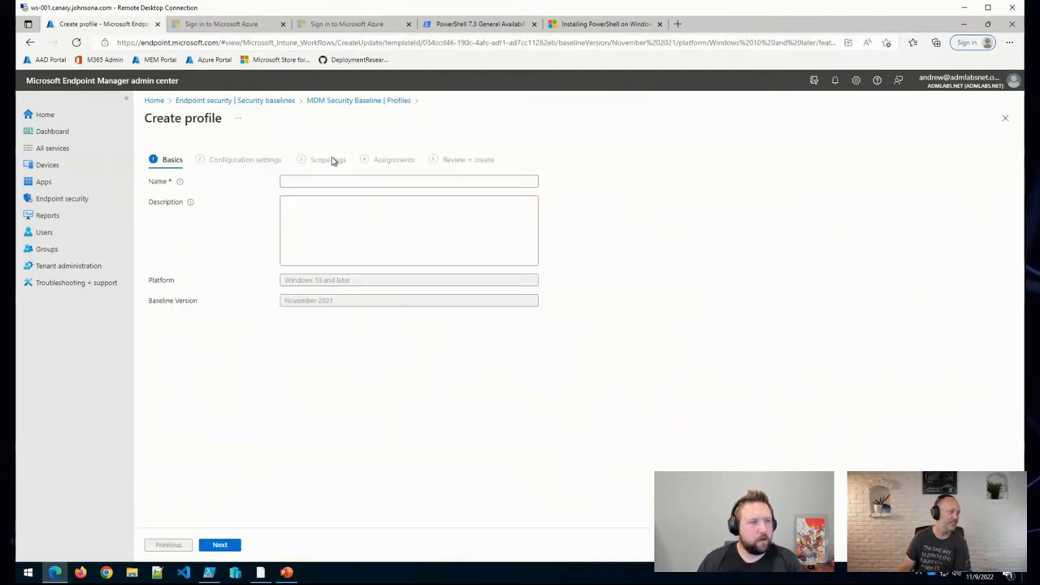
{"action": "type", "text": "De"}
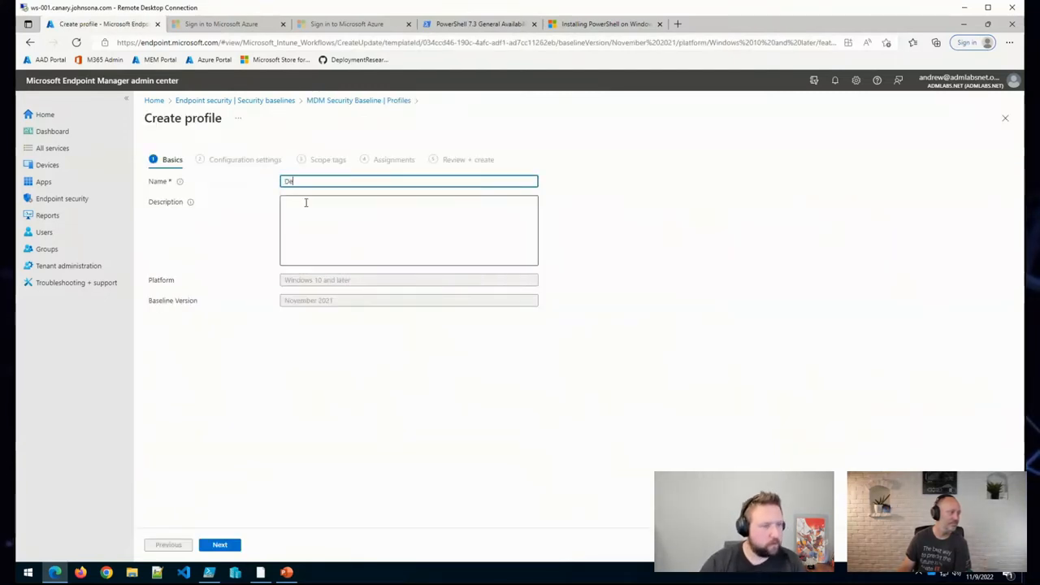
{"action": "type", "text": "Demo Baseline"}
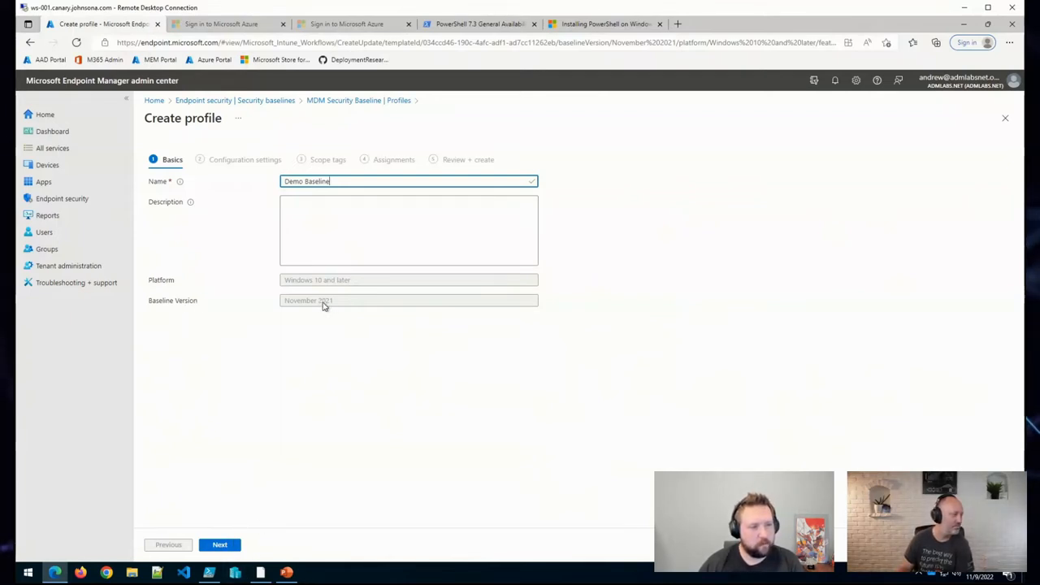
{"action": "mouse_move", "coordinate": [334, 304]}
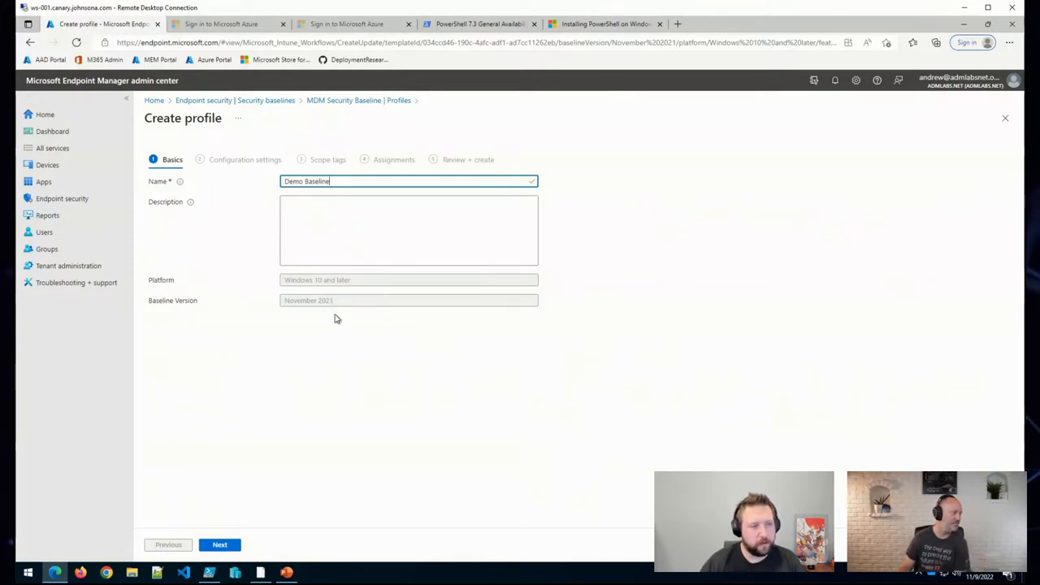
{"action": "mouse_move", "coordinate": [257, 530]}
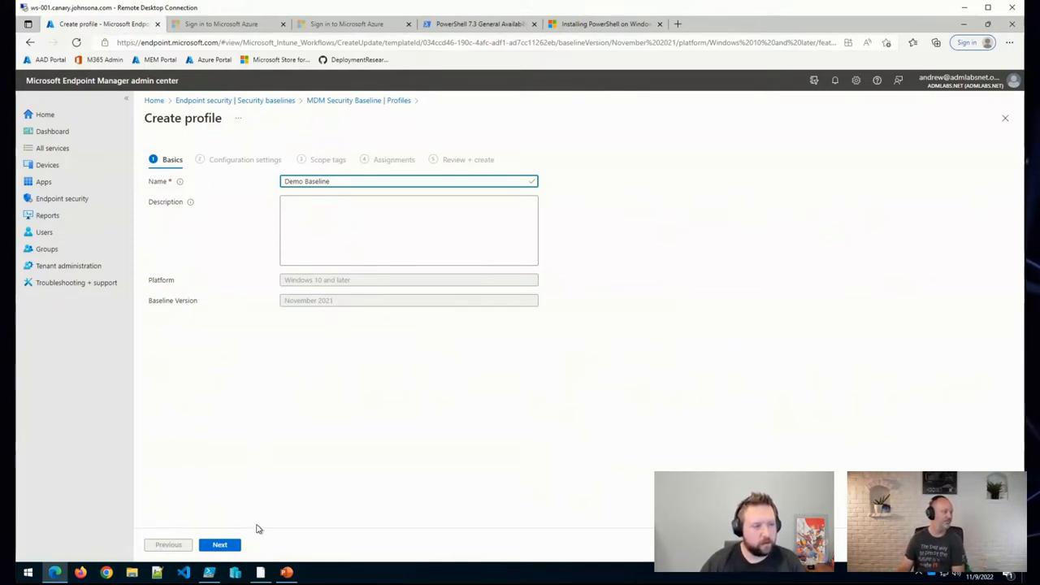
Review the Demo Baseline's configuration settings, briefly expanding the Auto Play group
{"action": "left_click", "coordinate": [219, 545]}
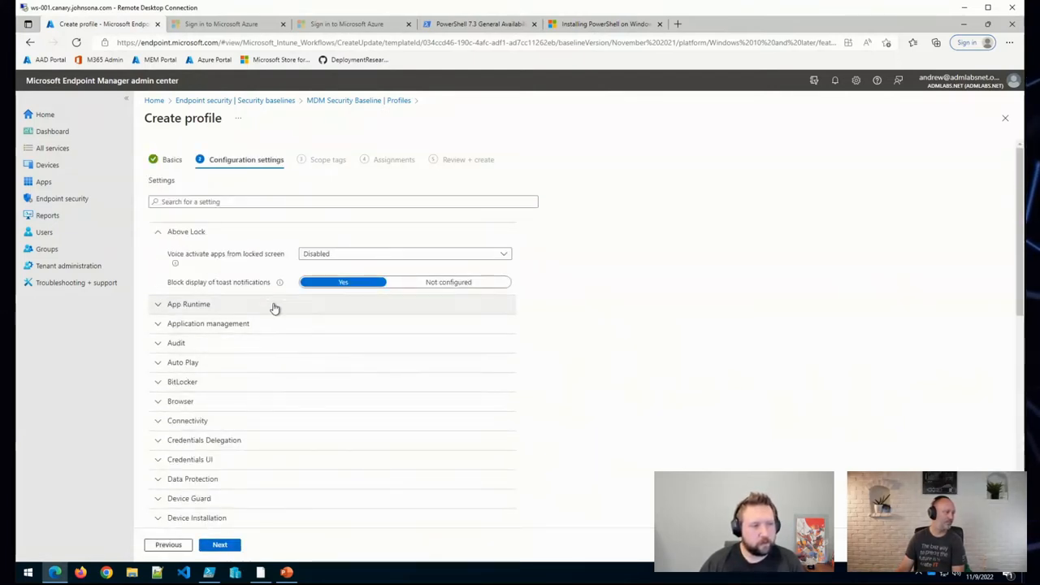
{"action": "mouse_move", "coordinate": [260, 312]}
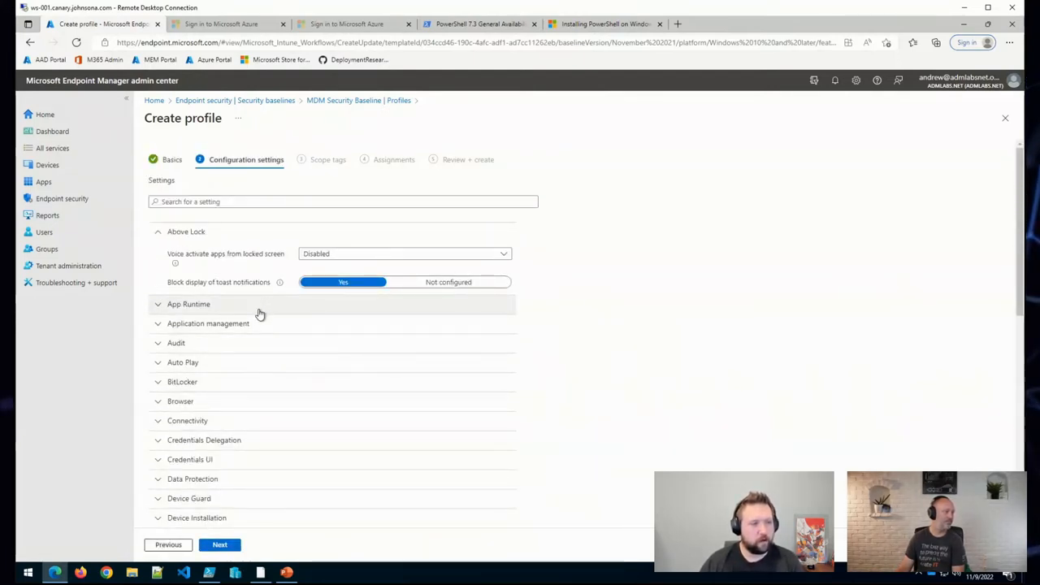
{"action": "scroll", "scroll_direction": "down", "scroll_amount": 3}
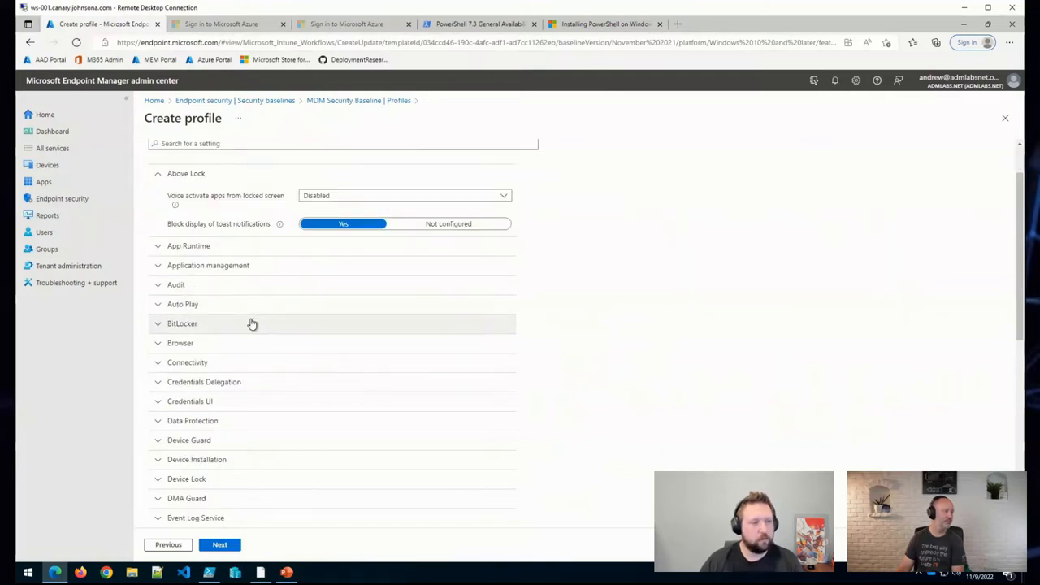
{"action": "mouse_move", "coordinate": [234, 299]}
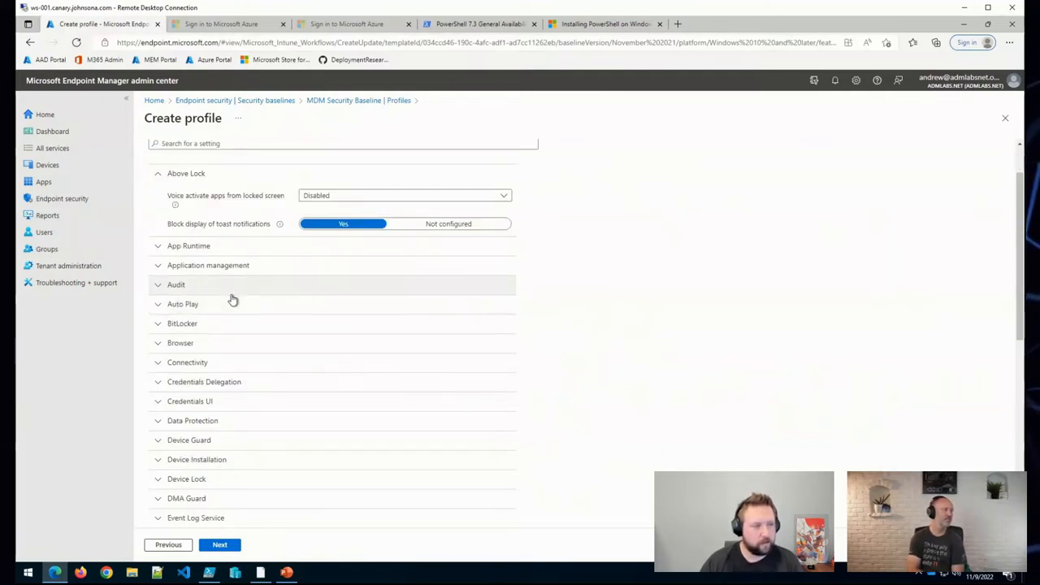
{"action": "scroll", "scroll_direction": "down", "scroll_amount": 3}
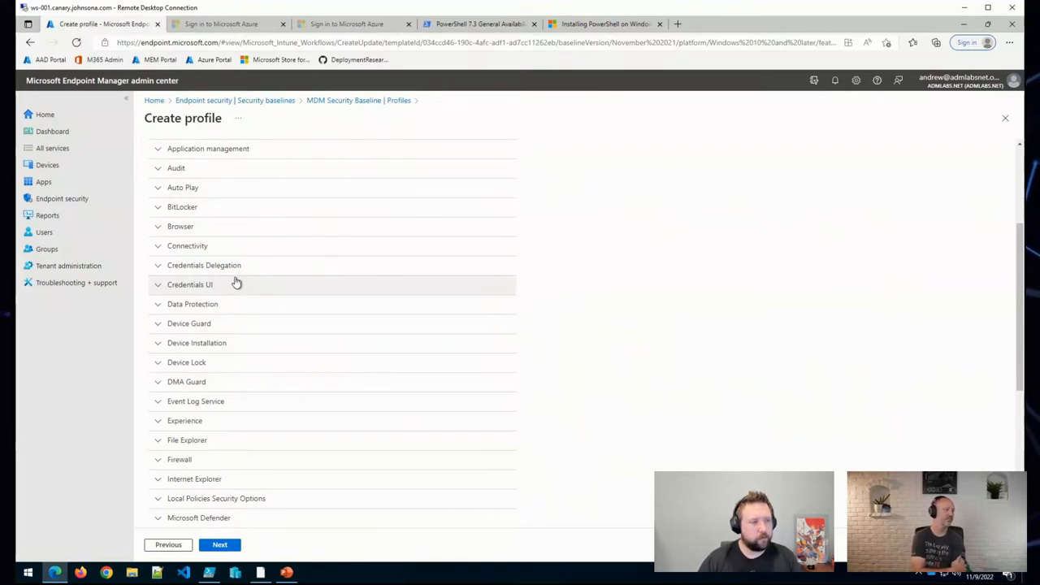
{"action": "scroll", "scroll_direction": "down", "scroll_amount": 3}
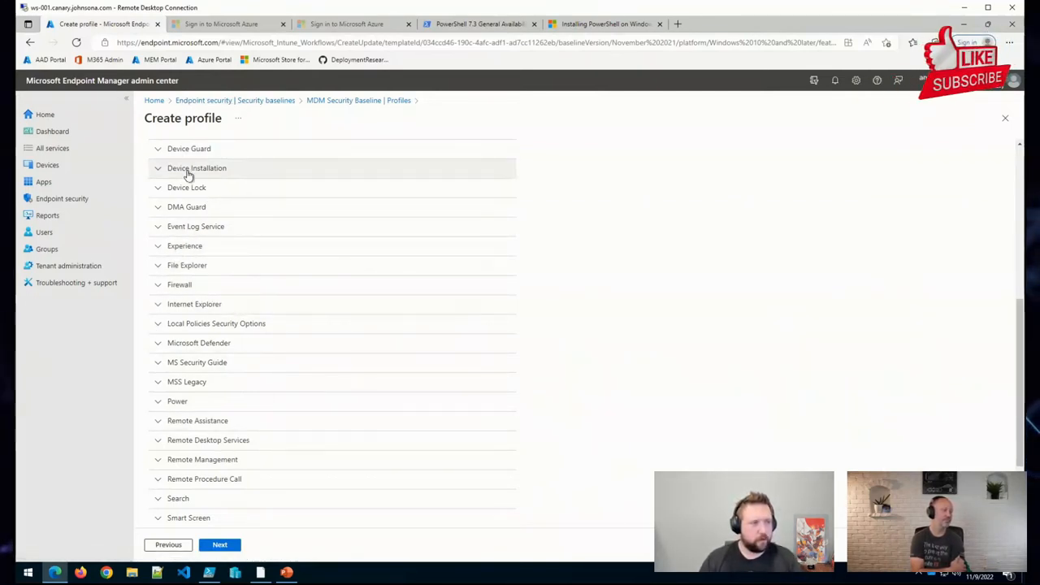
{"action": "scroll", "scroll_direction": "down", "scroll_amount": 3}
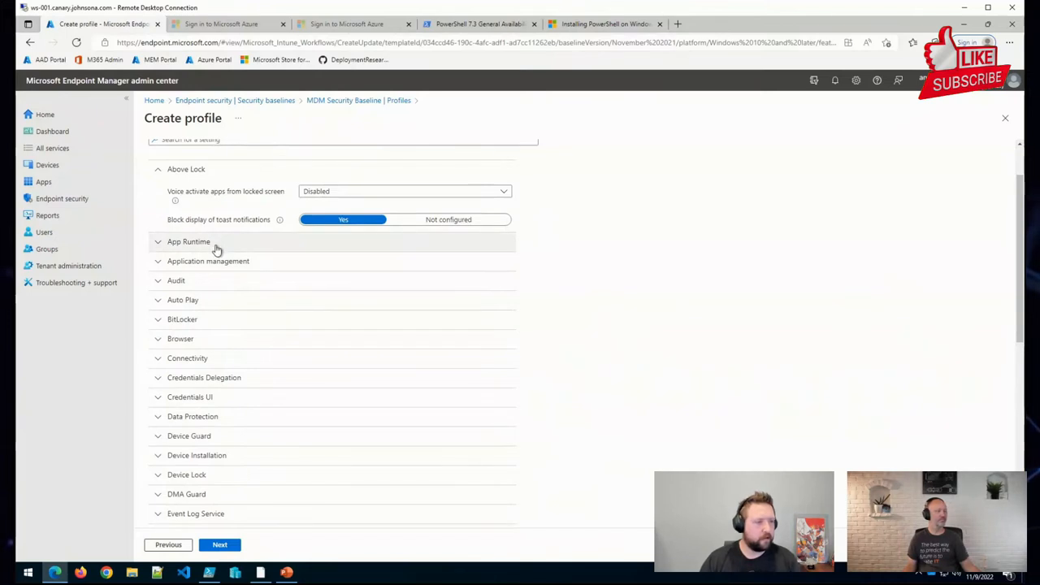
{"action": "left_click", "coordinate": [182, 299]}
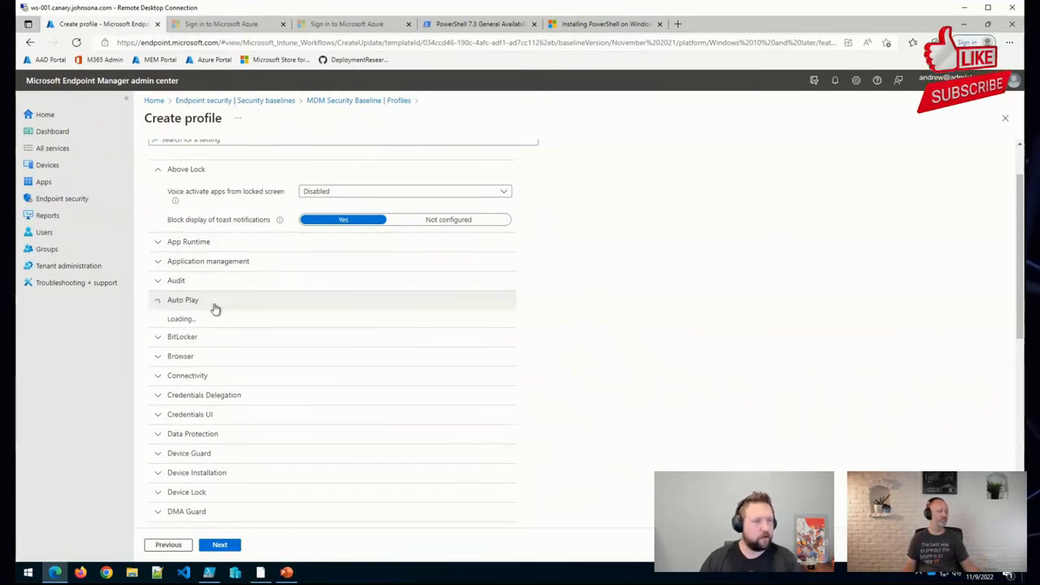
{"action": "left_click", "coordinate": [182, 299]}
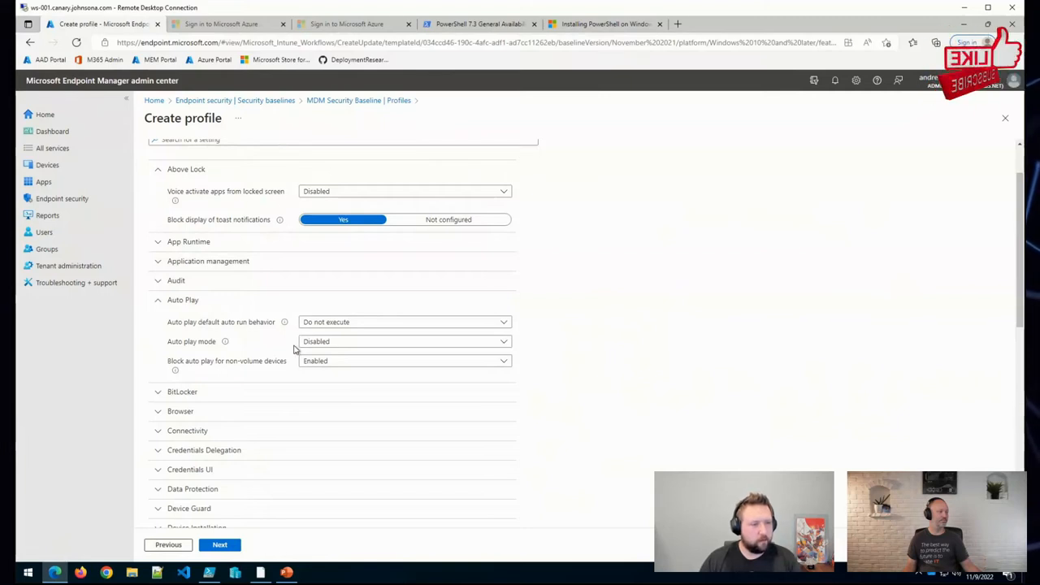
Expand the BitLocker and Connectivity groups to review their default values
{"action": "scroll", "scroll_direction": "down", "scroll_amount": 3}
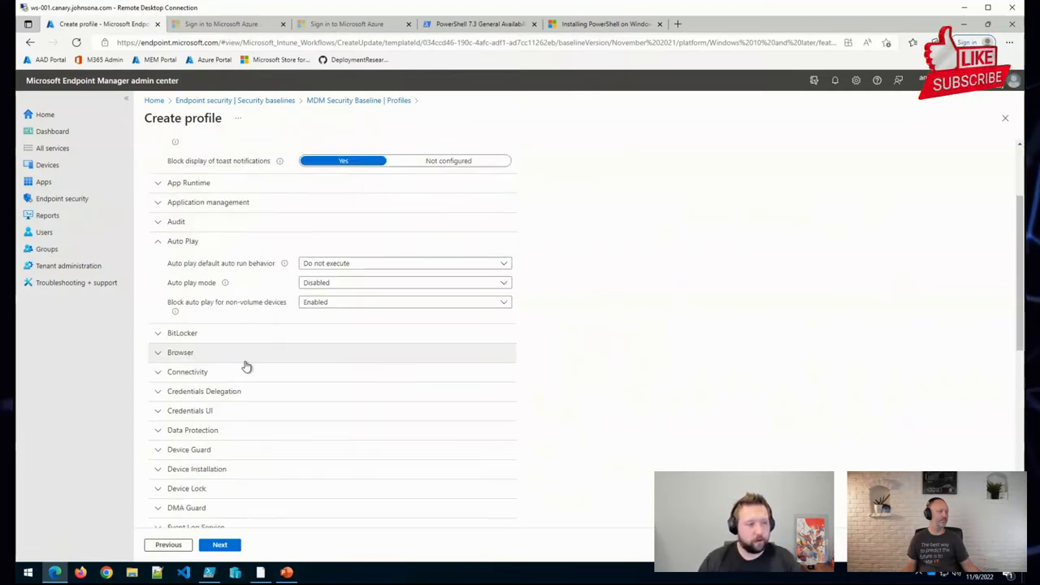
{"action": "left_click", "coordinate": [182, 334]}
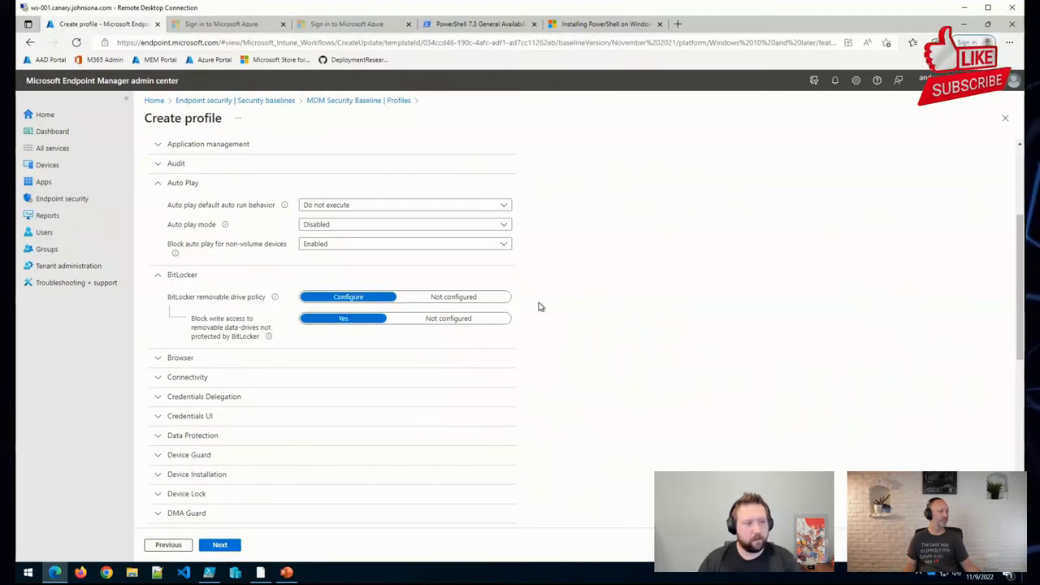
{"action": "scroll", "scroll_direction": "down", "scroll_amount": 3}
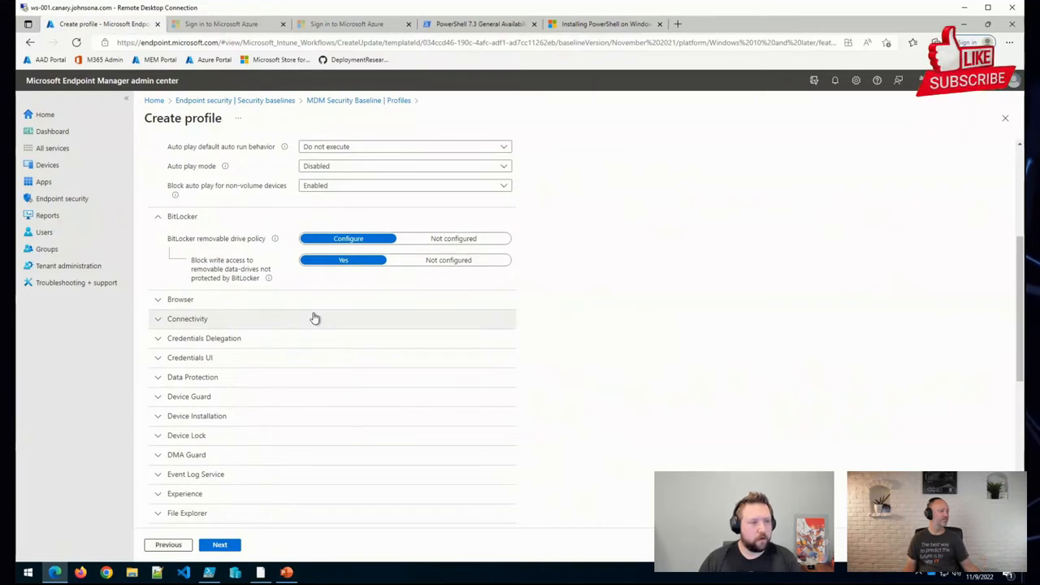
{"action": "left_click", "coordinate": [187, 319]}
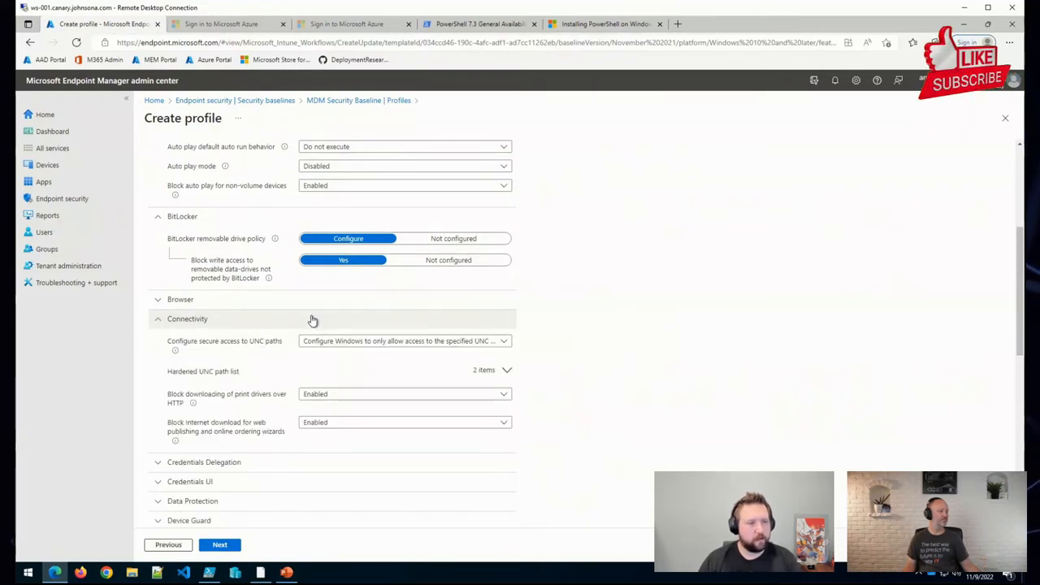
{"action": "mouse_move", "coordinate": [314, 276]}
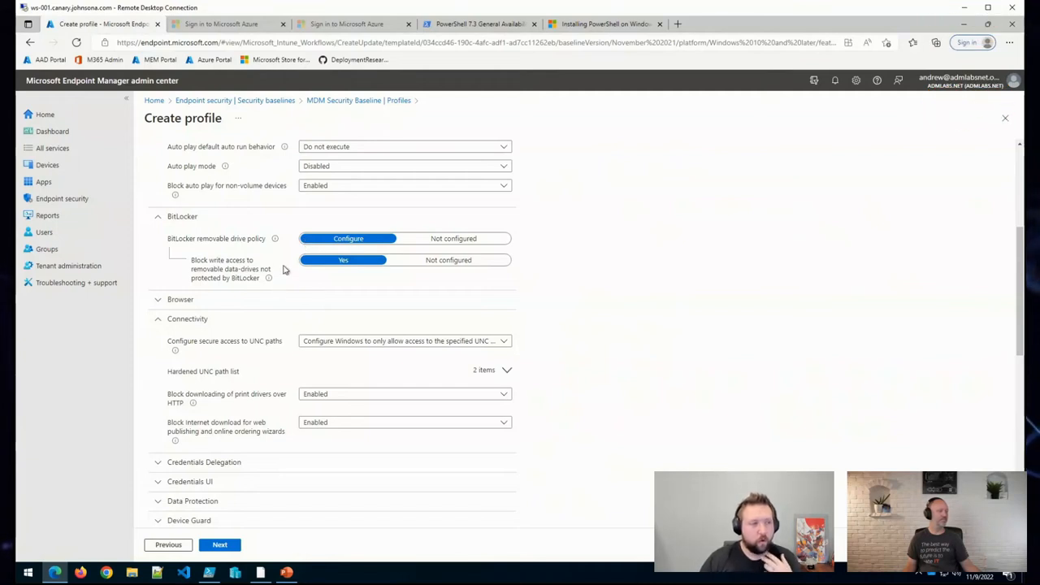
{"action": "mouse_move", "coordinate": [275, 299]}
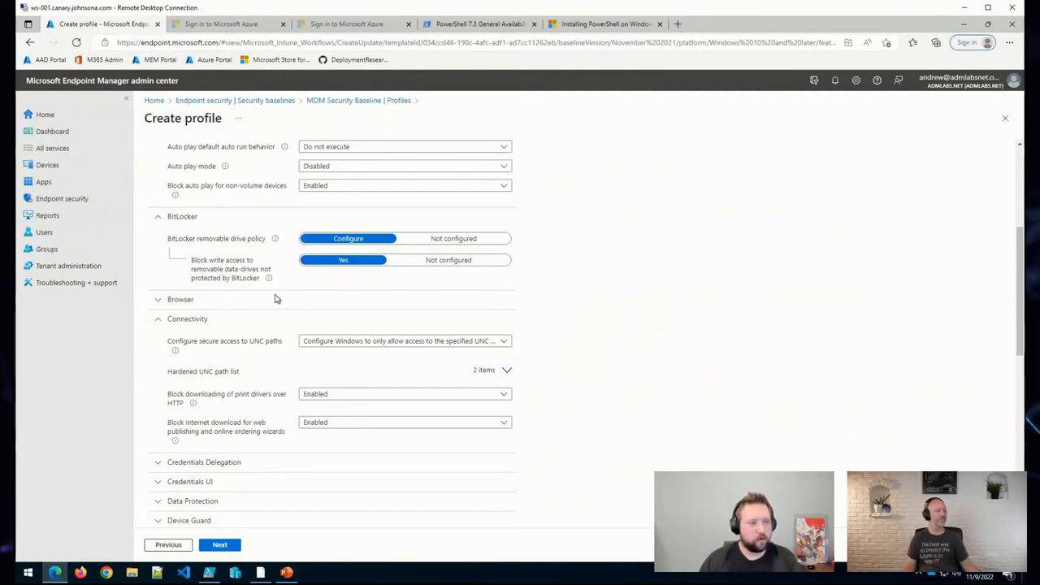
{"action": "mouse_move", "coordinate": [244, 244]}
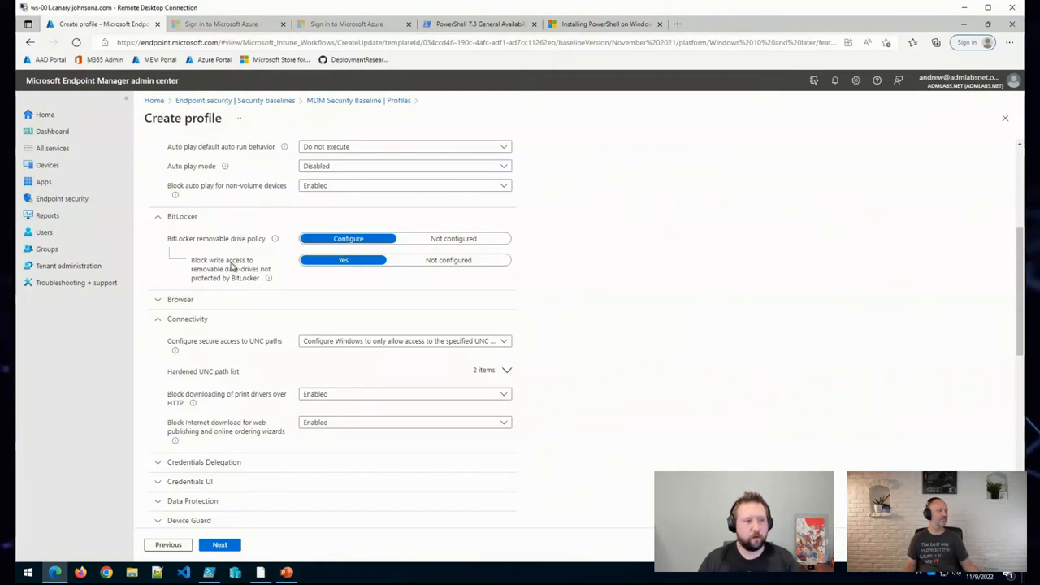
{"action": "scroll", "scroll_direction": "down", "scroll_amount": 3}
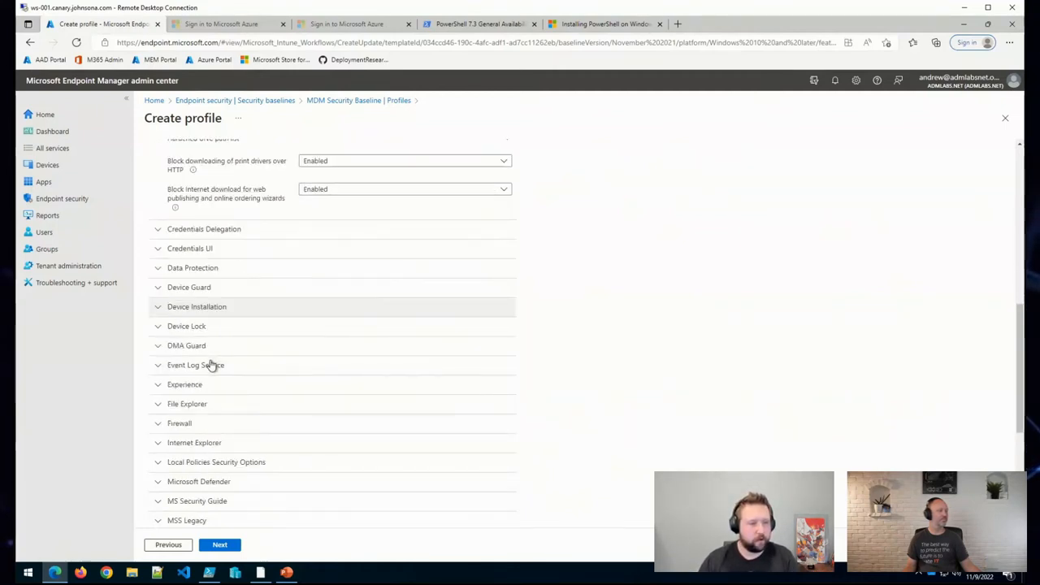
{"action": "scroll", "scroll_direction": "down", "scroll_amount": 3}
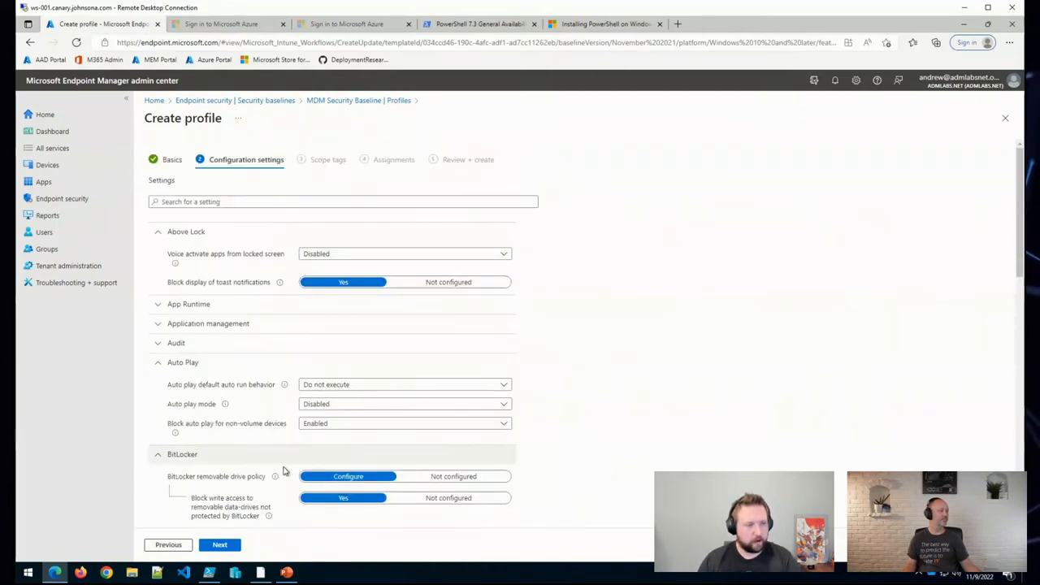
Advance past Scope tags to the Assignments step with no groups selected
{"action": "left_click", "coordinate": [219, 545]}
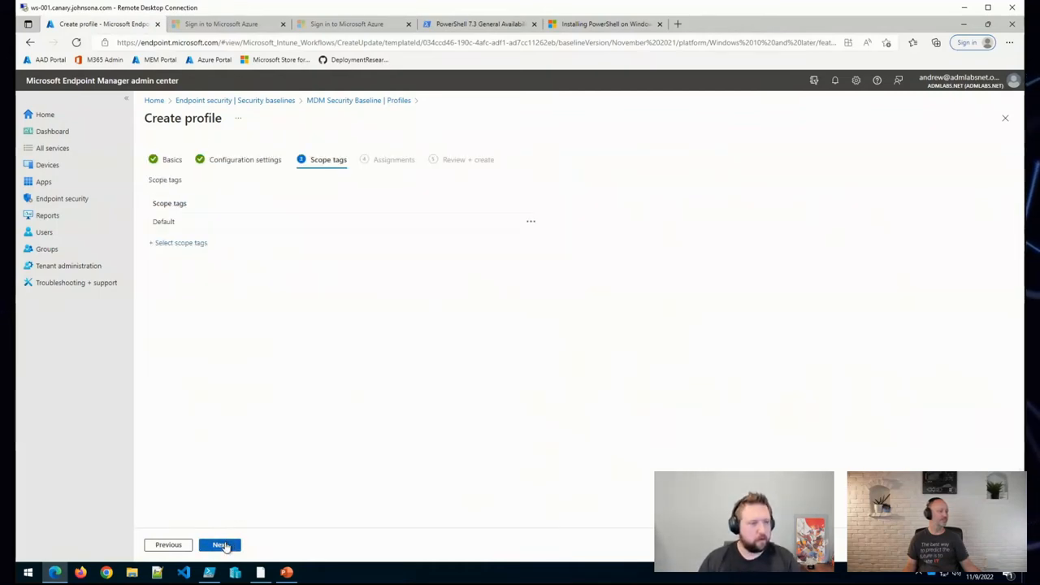
{"action": "left_click", "coordinate": [219, 546]}
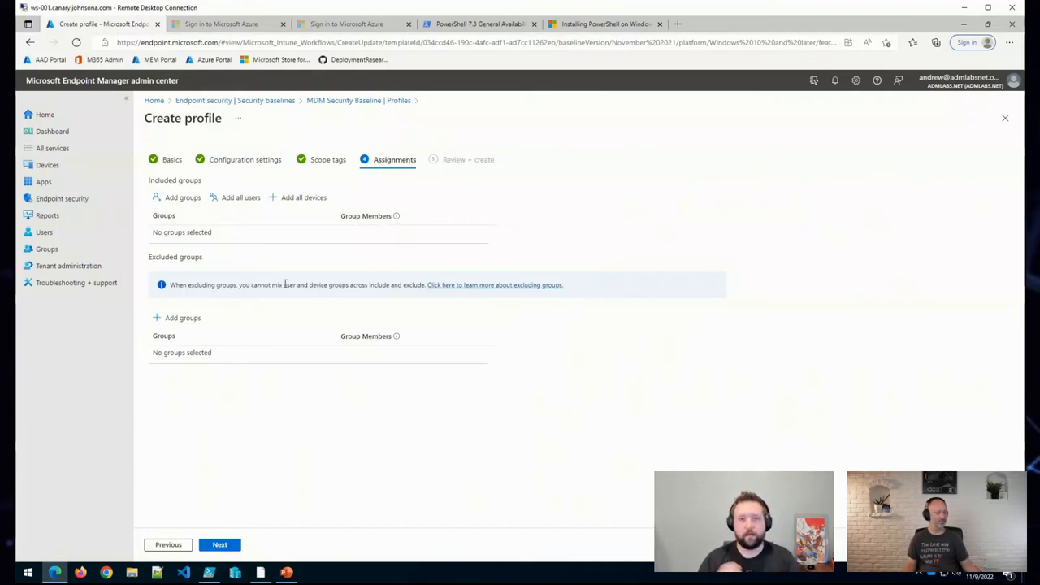
{"action": "mouse_move", "coordinate": [936, 161]}
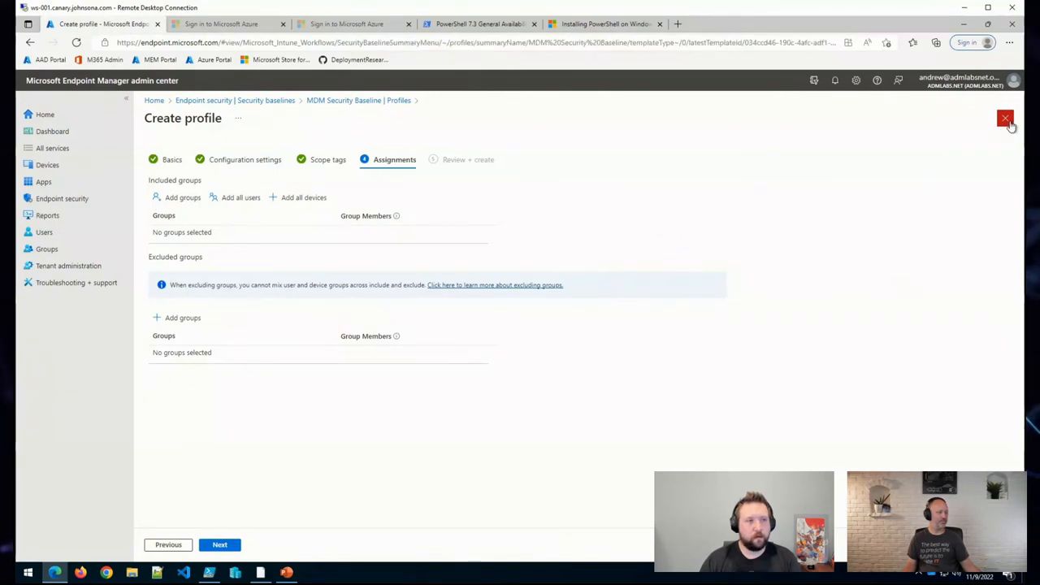
Close the Create profile wizard without saving, returning to Security baselines
{"action": "left_click", "coordinate": [1004, 119]}
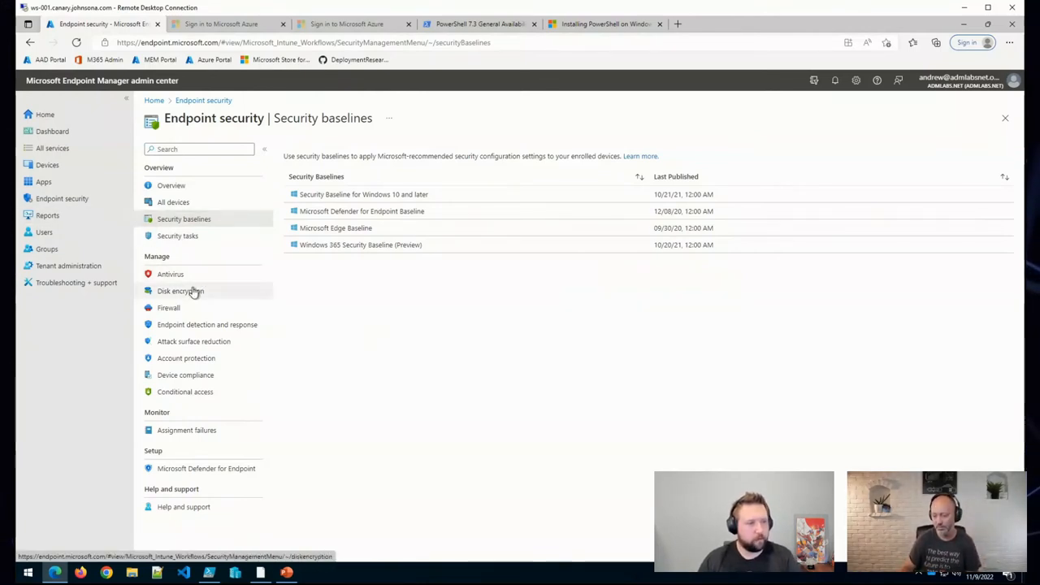
{"action": "mouse_move", "coordinate": [198, 273]}
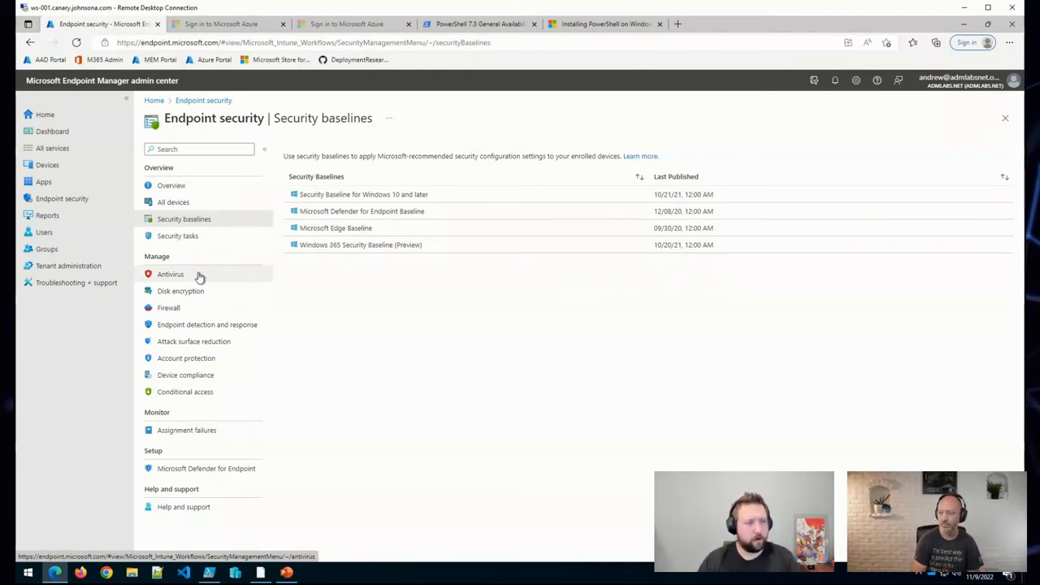
{"action": "mouse_move", "coordinate": [213, 291]}
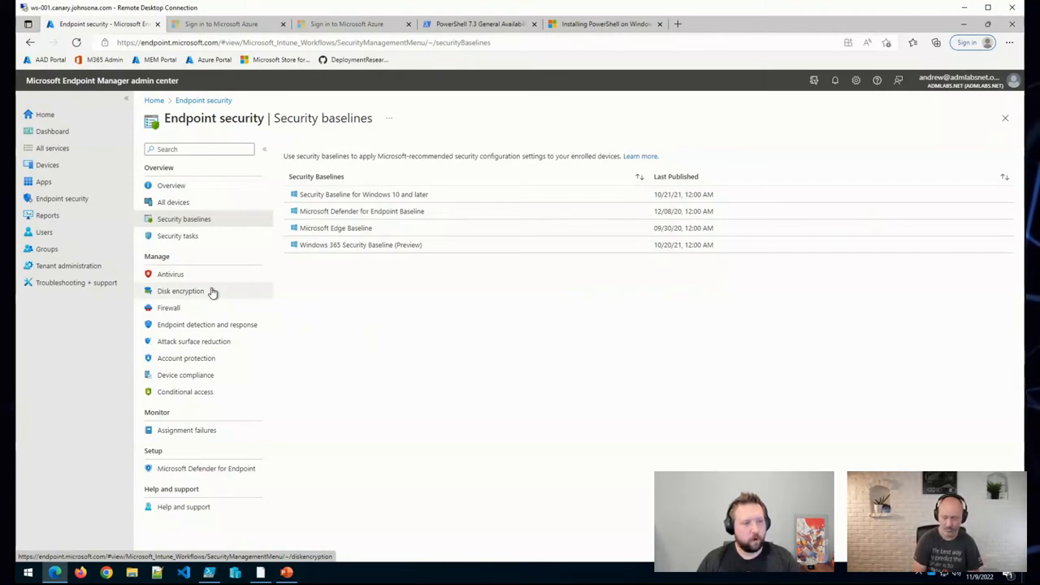
View the empty Disk encryption policy list, then the Antivirus summary with its one AV policy
{"action": "left_click", "coordinate": [181, 289]}
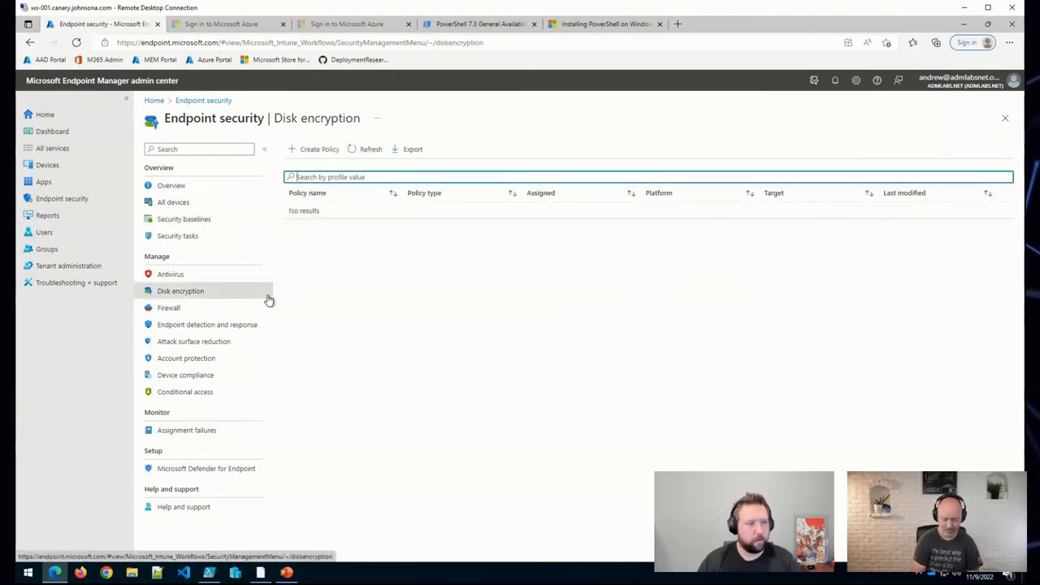
{"action": "mouse_move", "coordinate": [308, 155]}
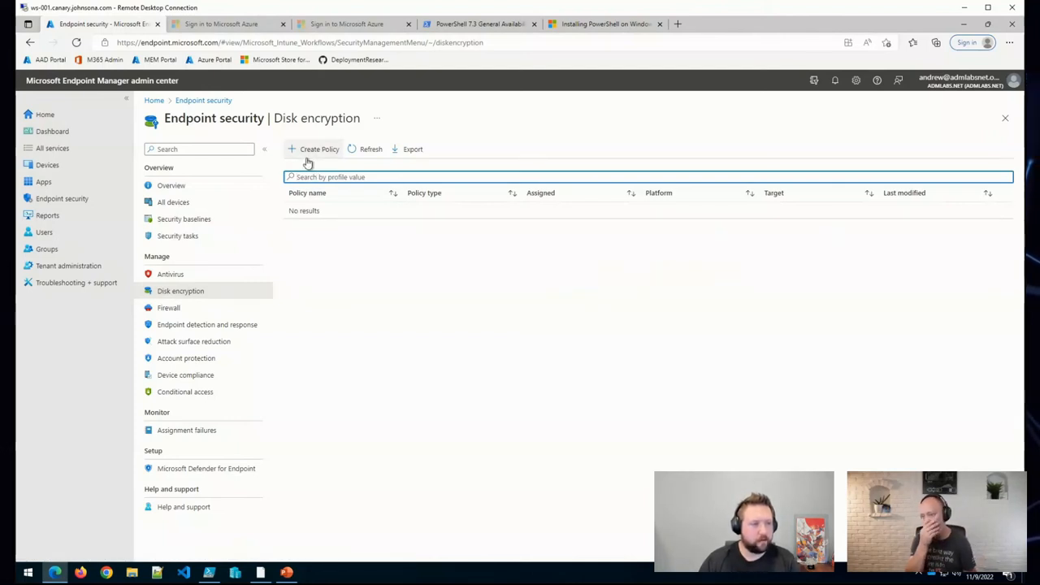
{"action": "mouse_move", "coordinate": [46, 249]}
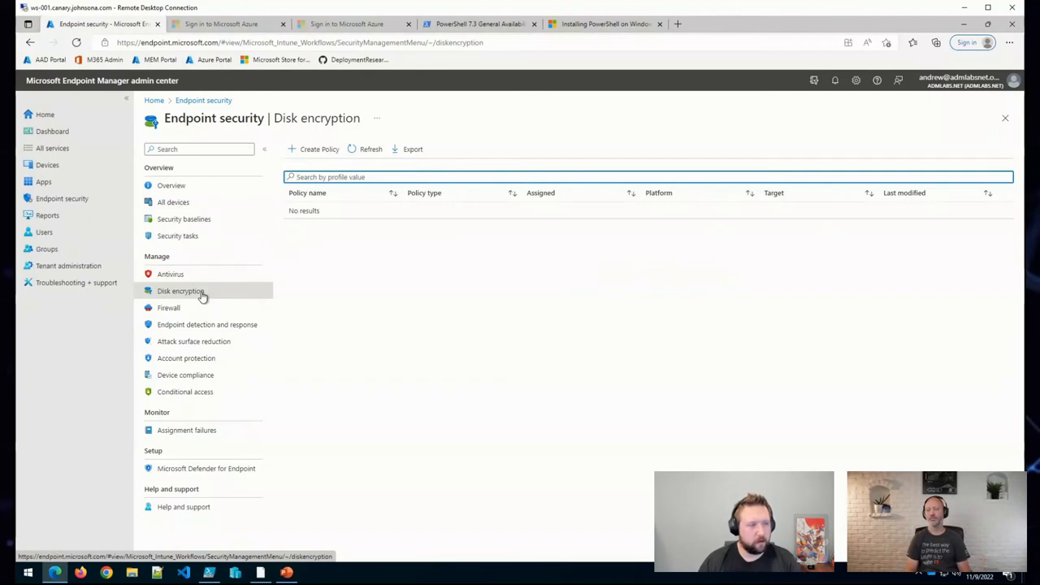
{"action": "left_click", "coordinate": [169, 273]}
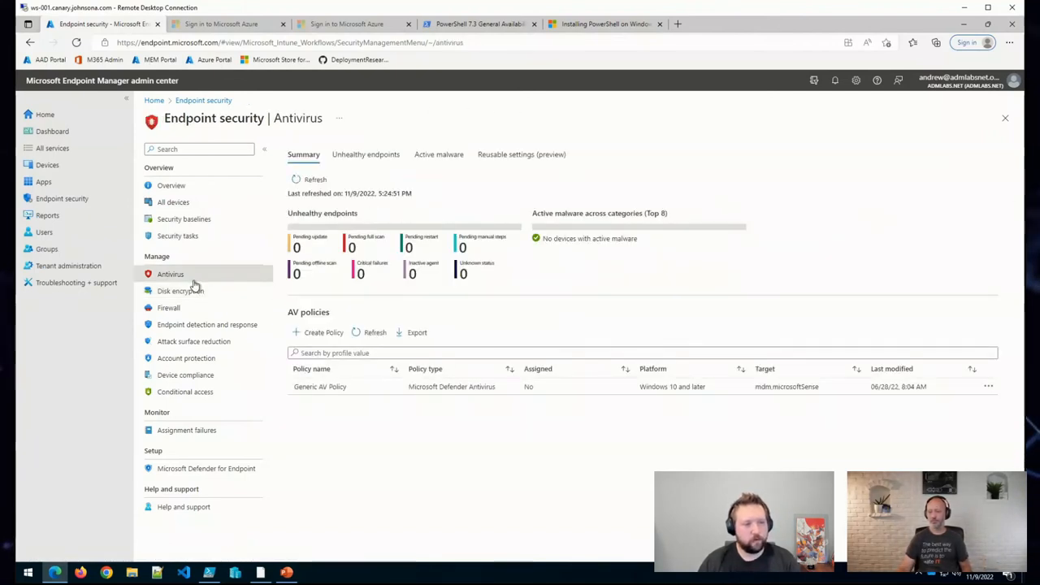